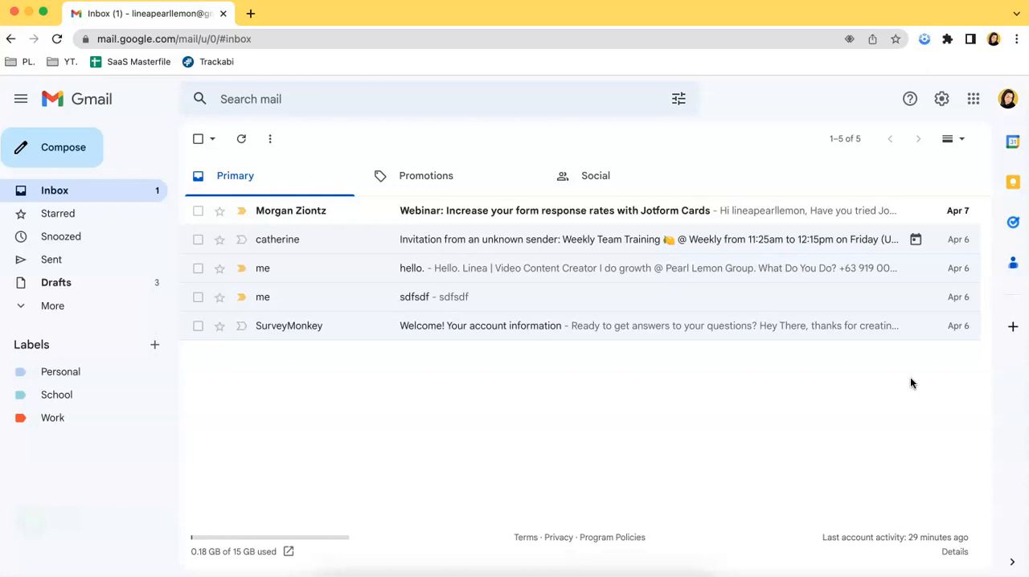
{"action": "mouse_move", "coordinate": [198, 239]}
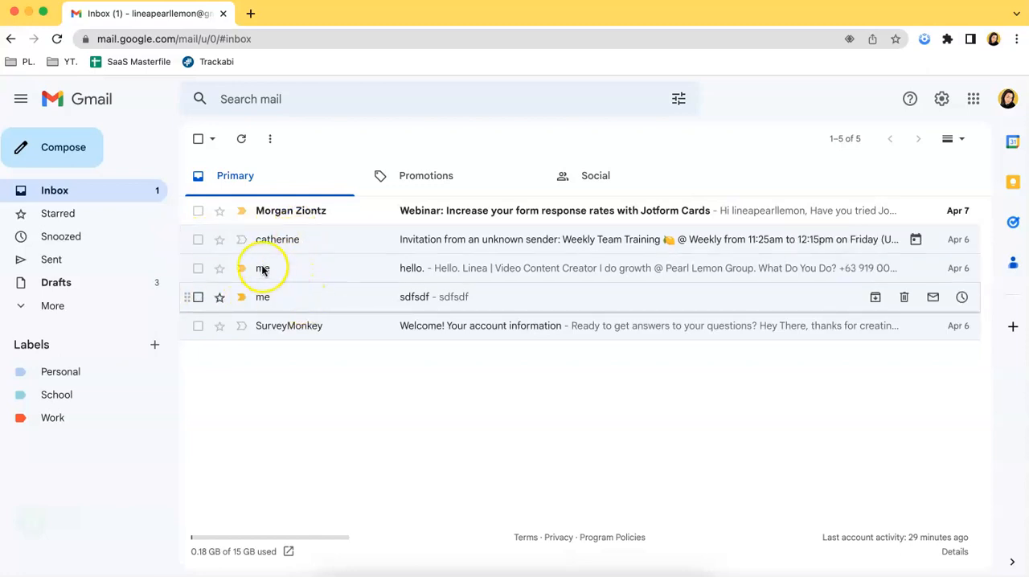
{"action": "mouse_move", "coordinate": [261, 422]}
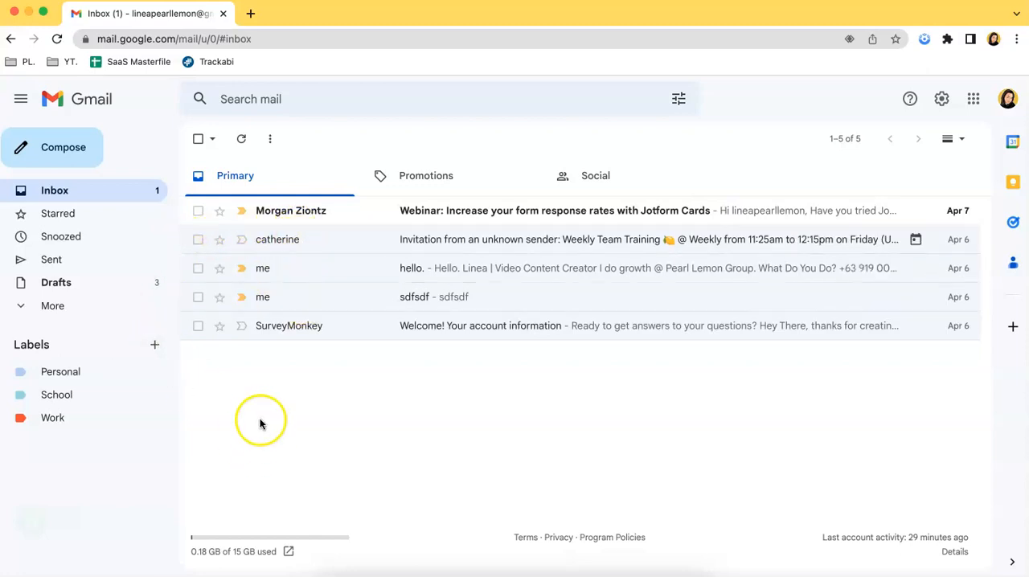
- Check the Weekly Team Training invitation, hello. and sdfsdf conversations in the Primary inbox
{"action": "left_click", "coordinate": [198, 239]}
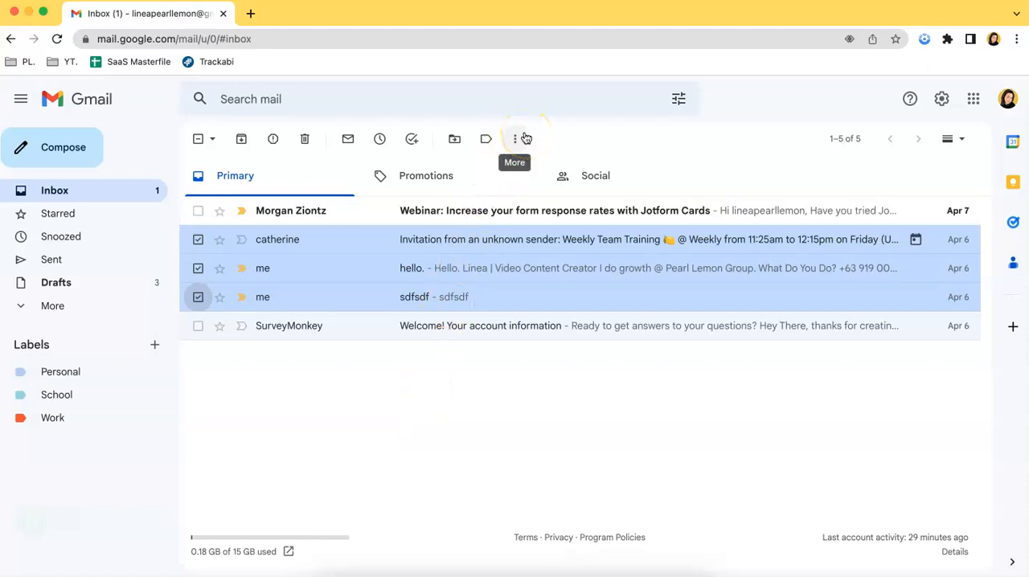
{"action": "mouse_move", "coordinate": [548, 131]}
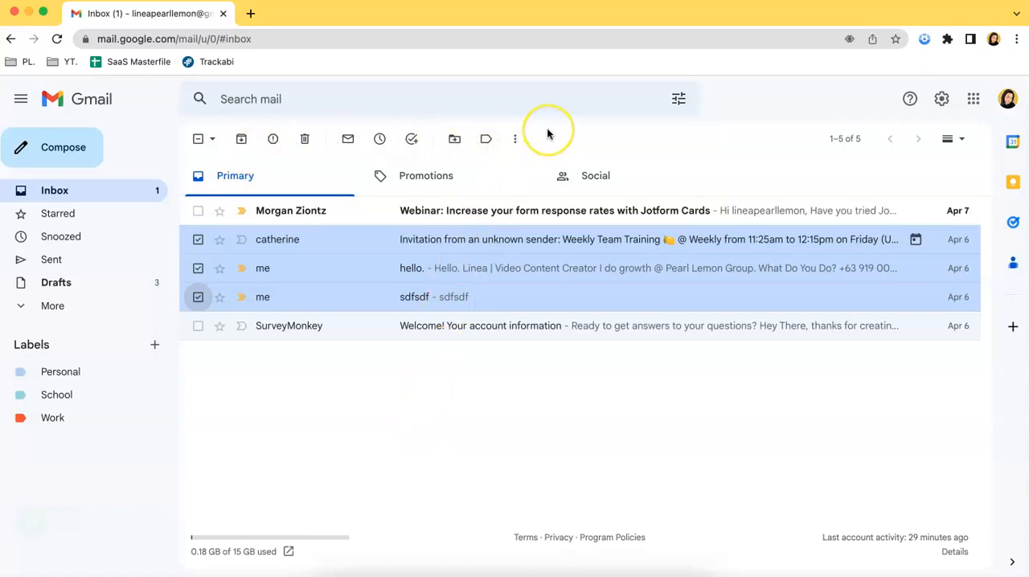
{"action": "mouse_move", "coordinate": [542, 132]}
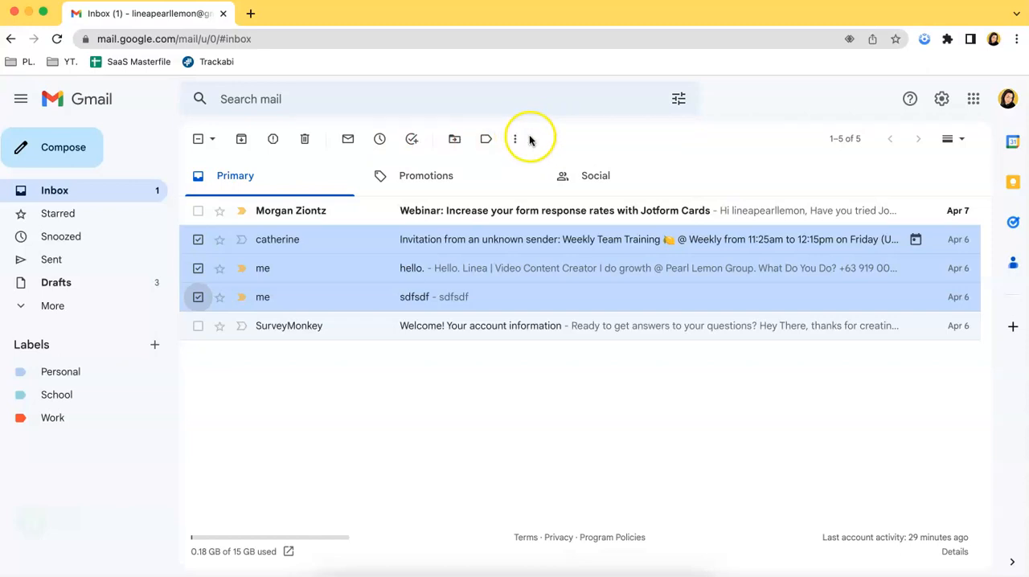
{"action": "mouse_move", "coordinate": [514, 139]}
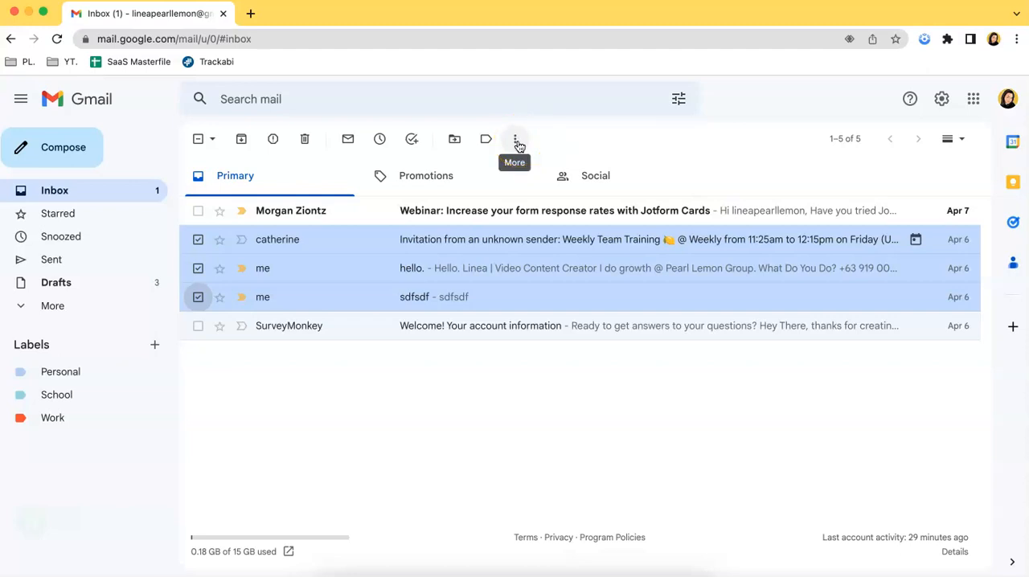
- Forward the three checked conversations as attachments from the More actions menu
{"action": "left_click", "coordinate": [515, 139]}
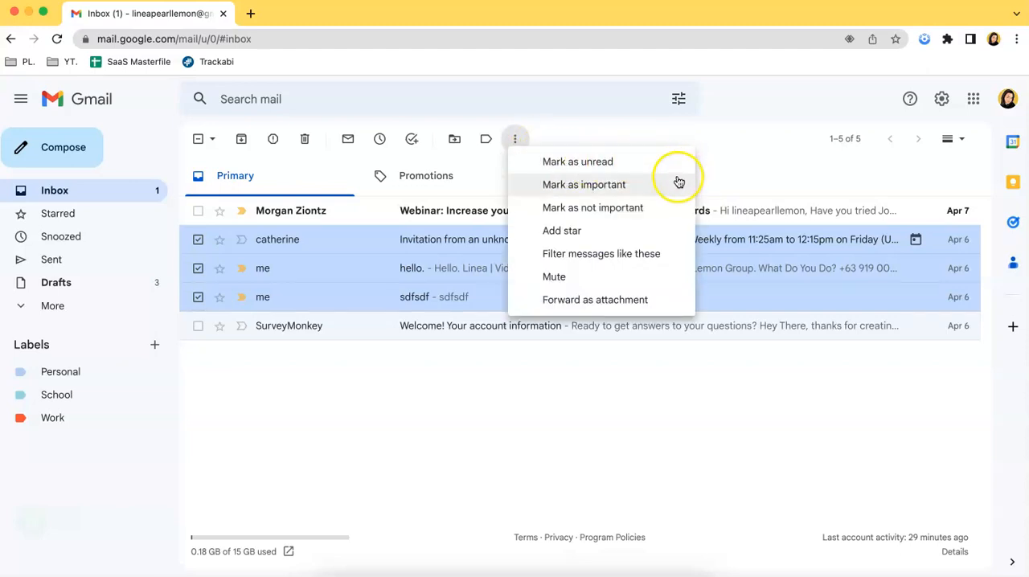
{"action": "mouse_move", "coordinate": [673, 305]}
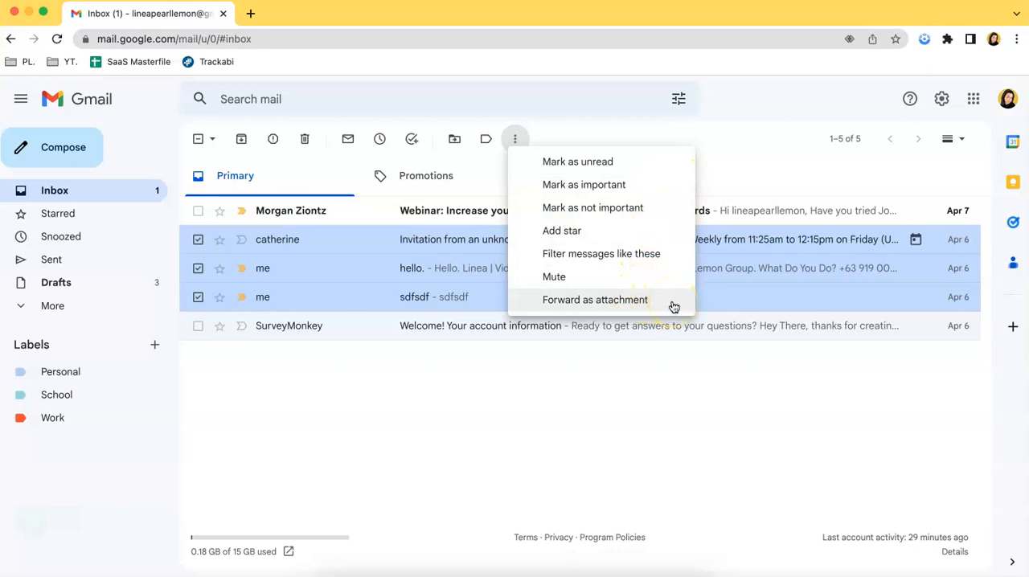
{"action": "left_click", "coordinate": [594, 299]}
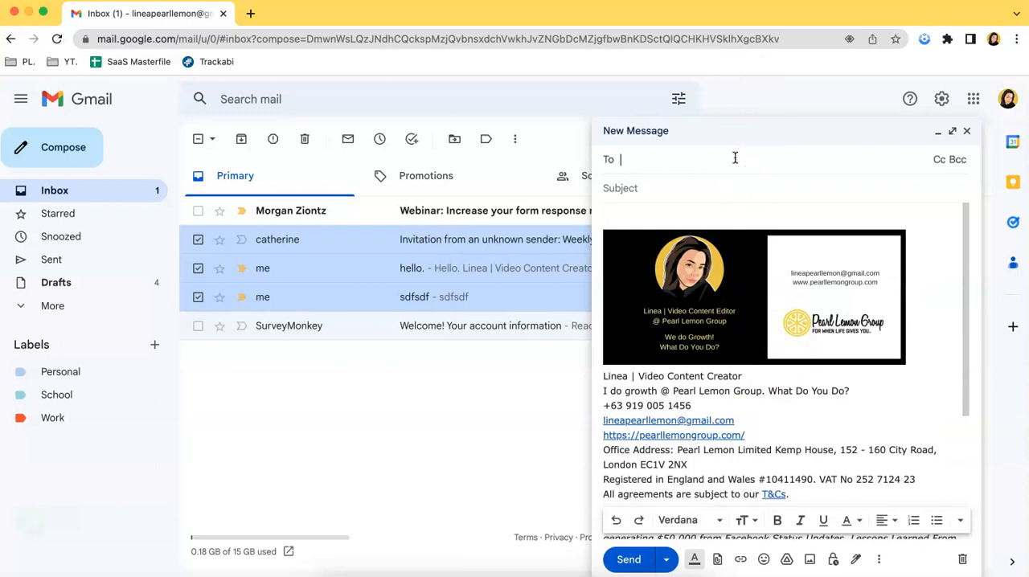
{"action": "type", "text": "Linea Tungul"}
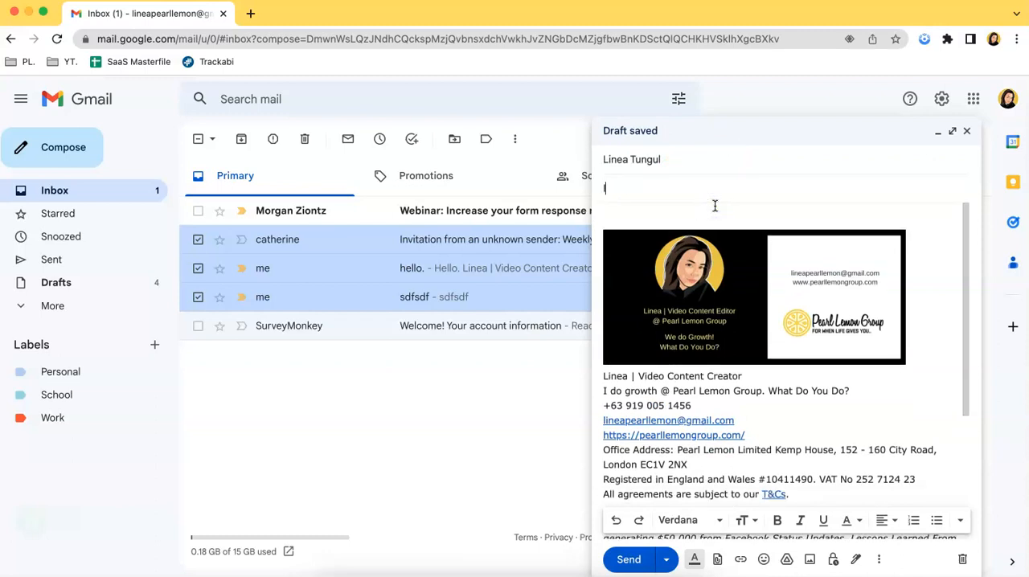
{"action": "type", "text": "Important Emails"}
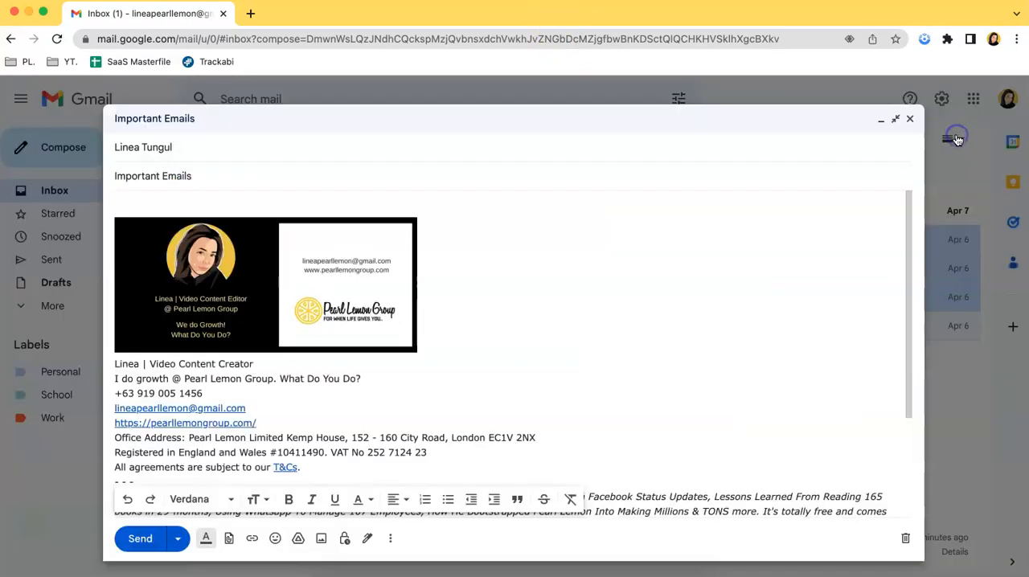
{"action": "scroll", "scroll_direction": "down", "scroll_amount": 3}
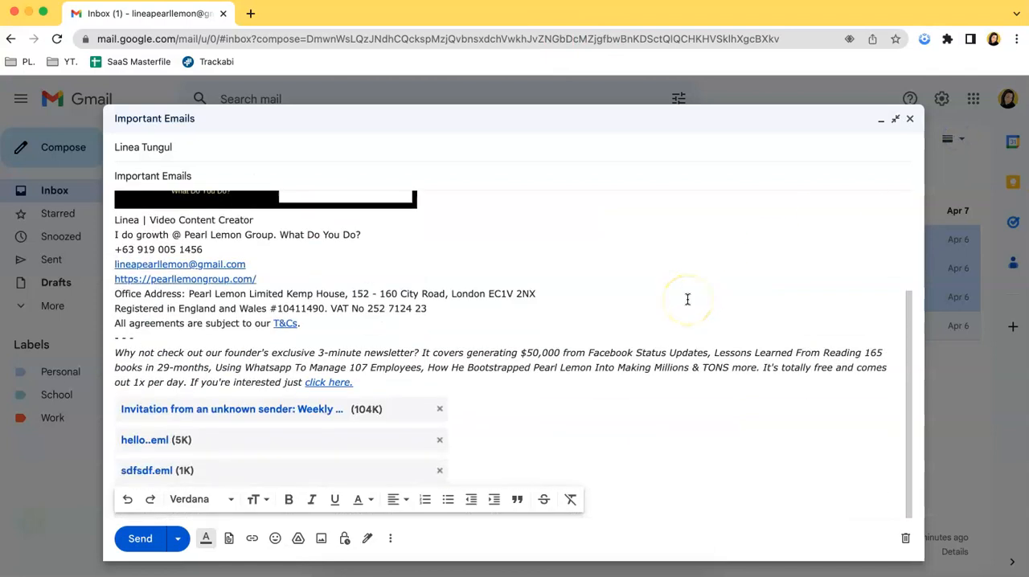
{"action": "mouse_move", "coordinate": [345, 344]}
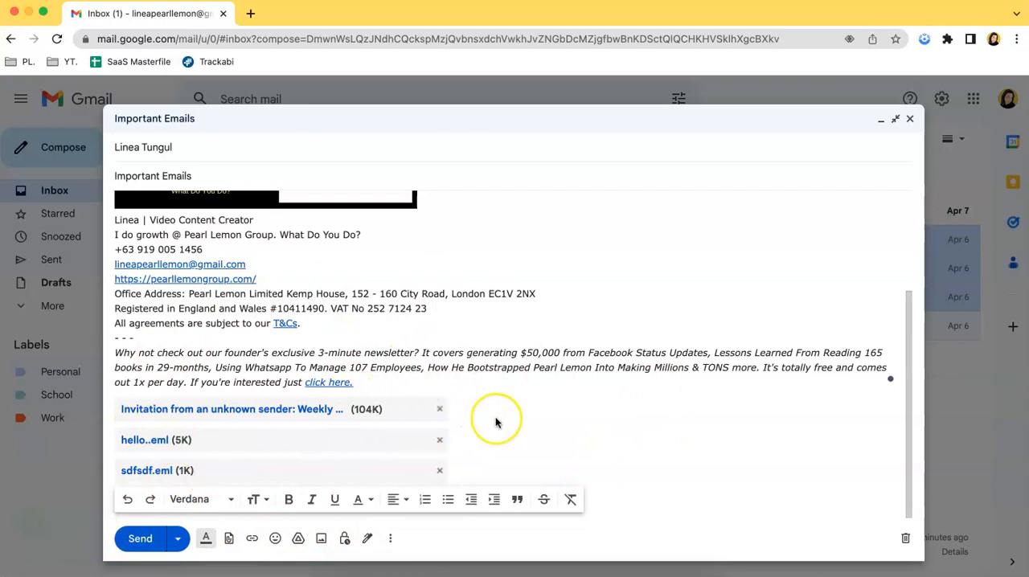
{"action": "mouse_move", "coordinate": [496, 421]}
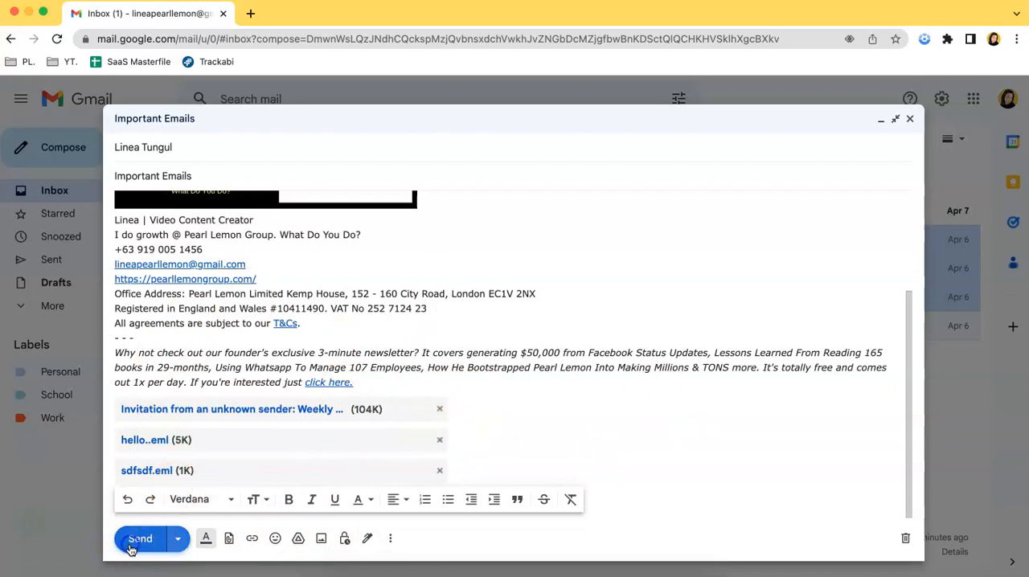
- Send 'Important Emails', then preview its attached invitation and hello. messages before closing the preview
{"action": "left_click", "coordinate": [140, 538]}
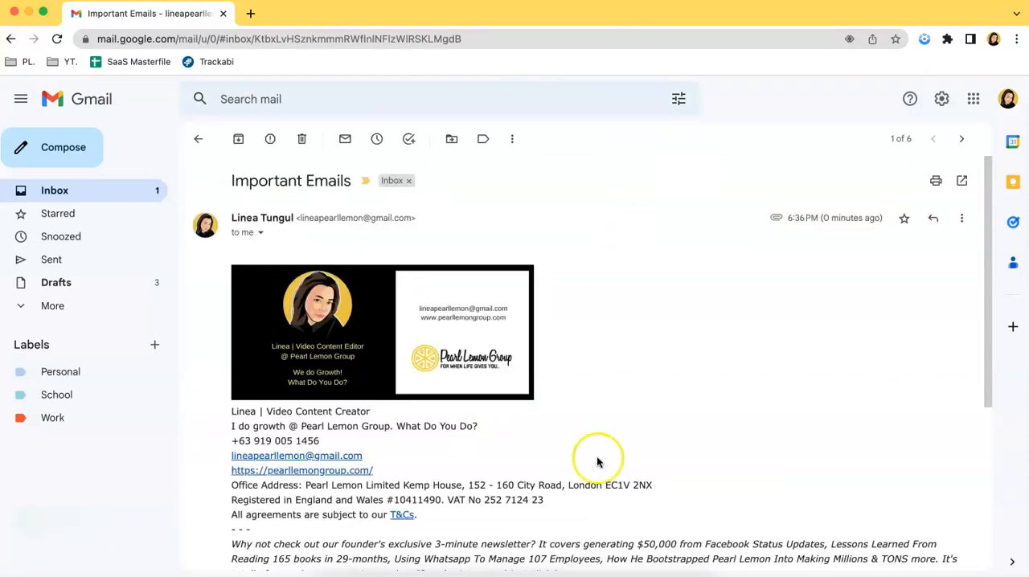
{"action": "scroll", "scroll_direction": "down", "scroll_amount": 3}
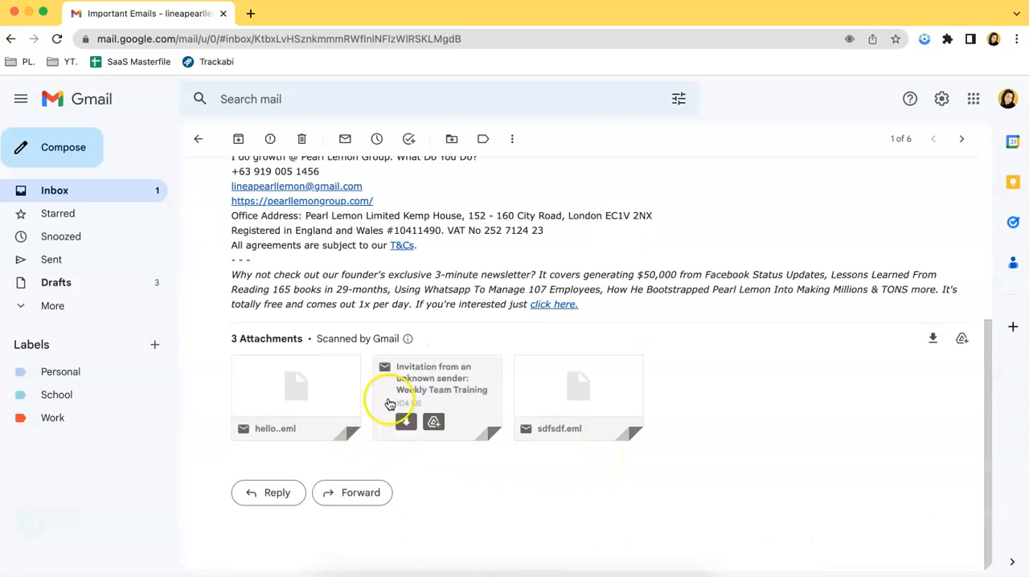
{"action": "left_click", "coordinate": [434, 393]}
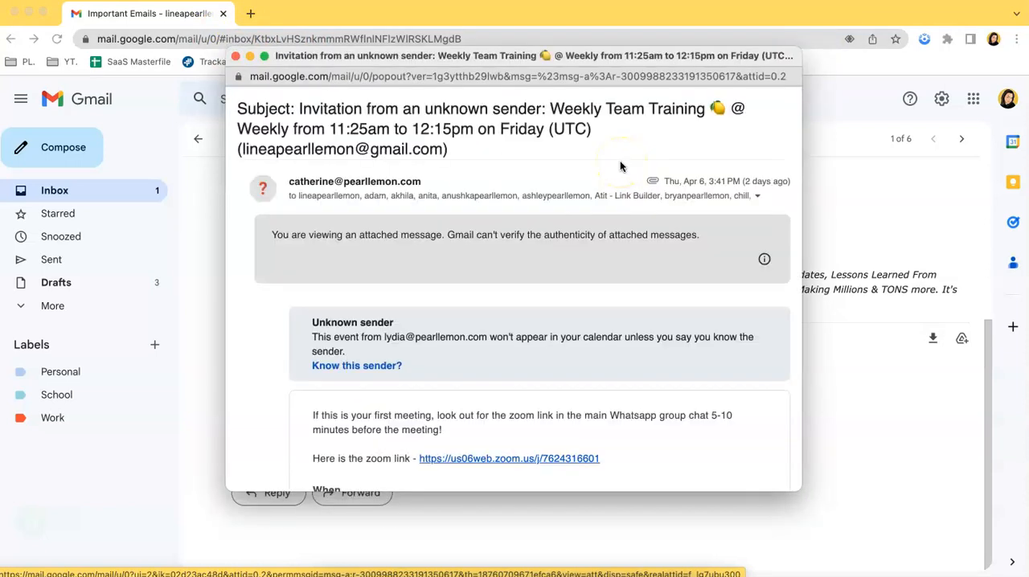
{"action": "left_click", "coordinate": [757, 195]}
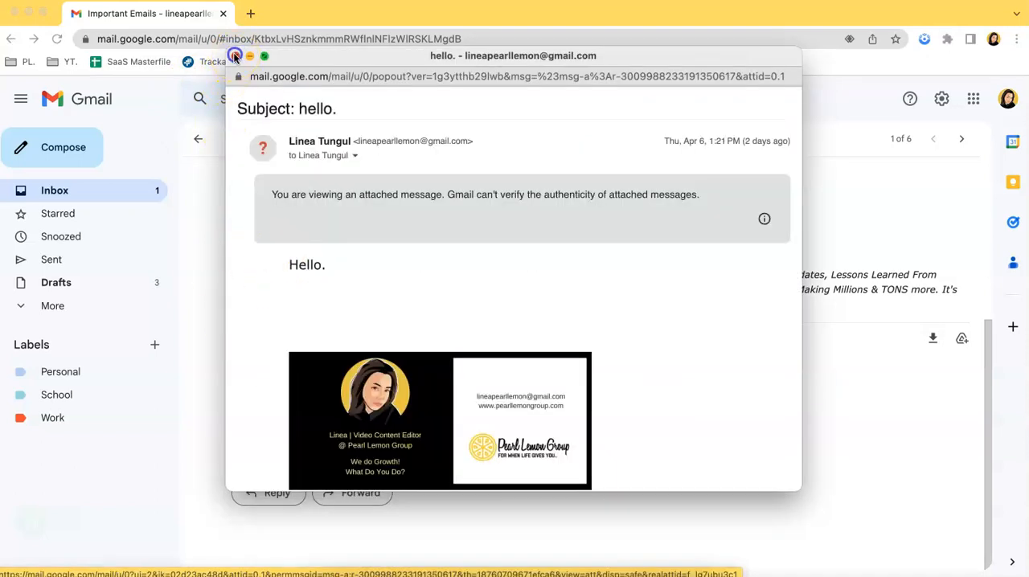
{"action": "left_click", "coordinate": [235, 56]}
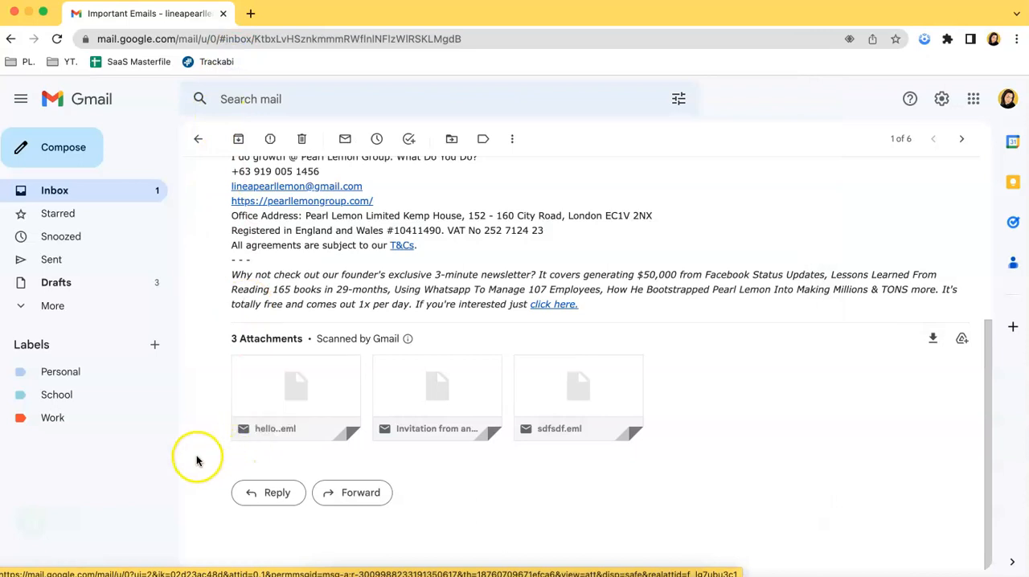
{"action": "mouse_move", "coordinate": [113, 485]}
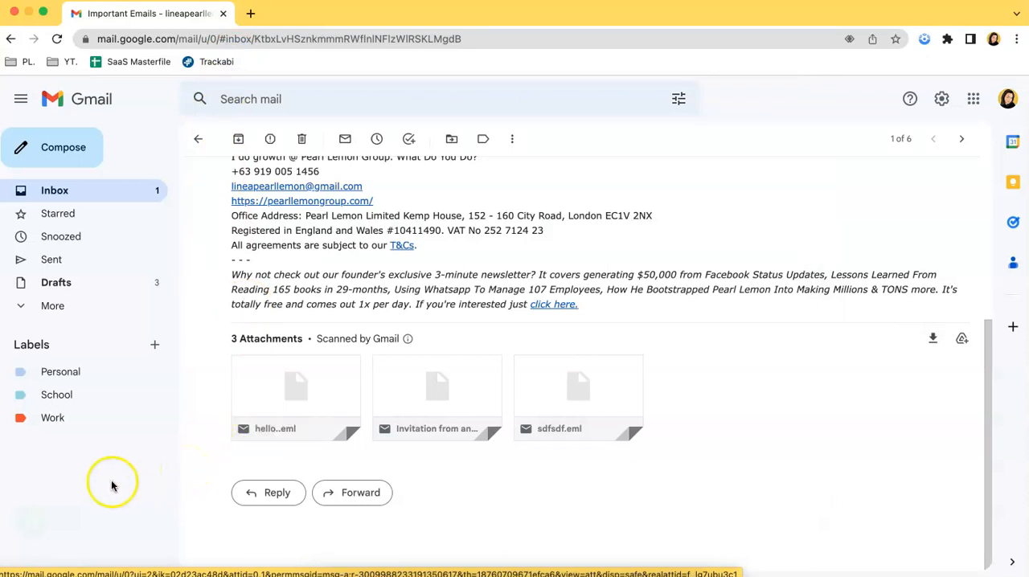